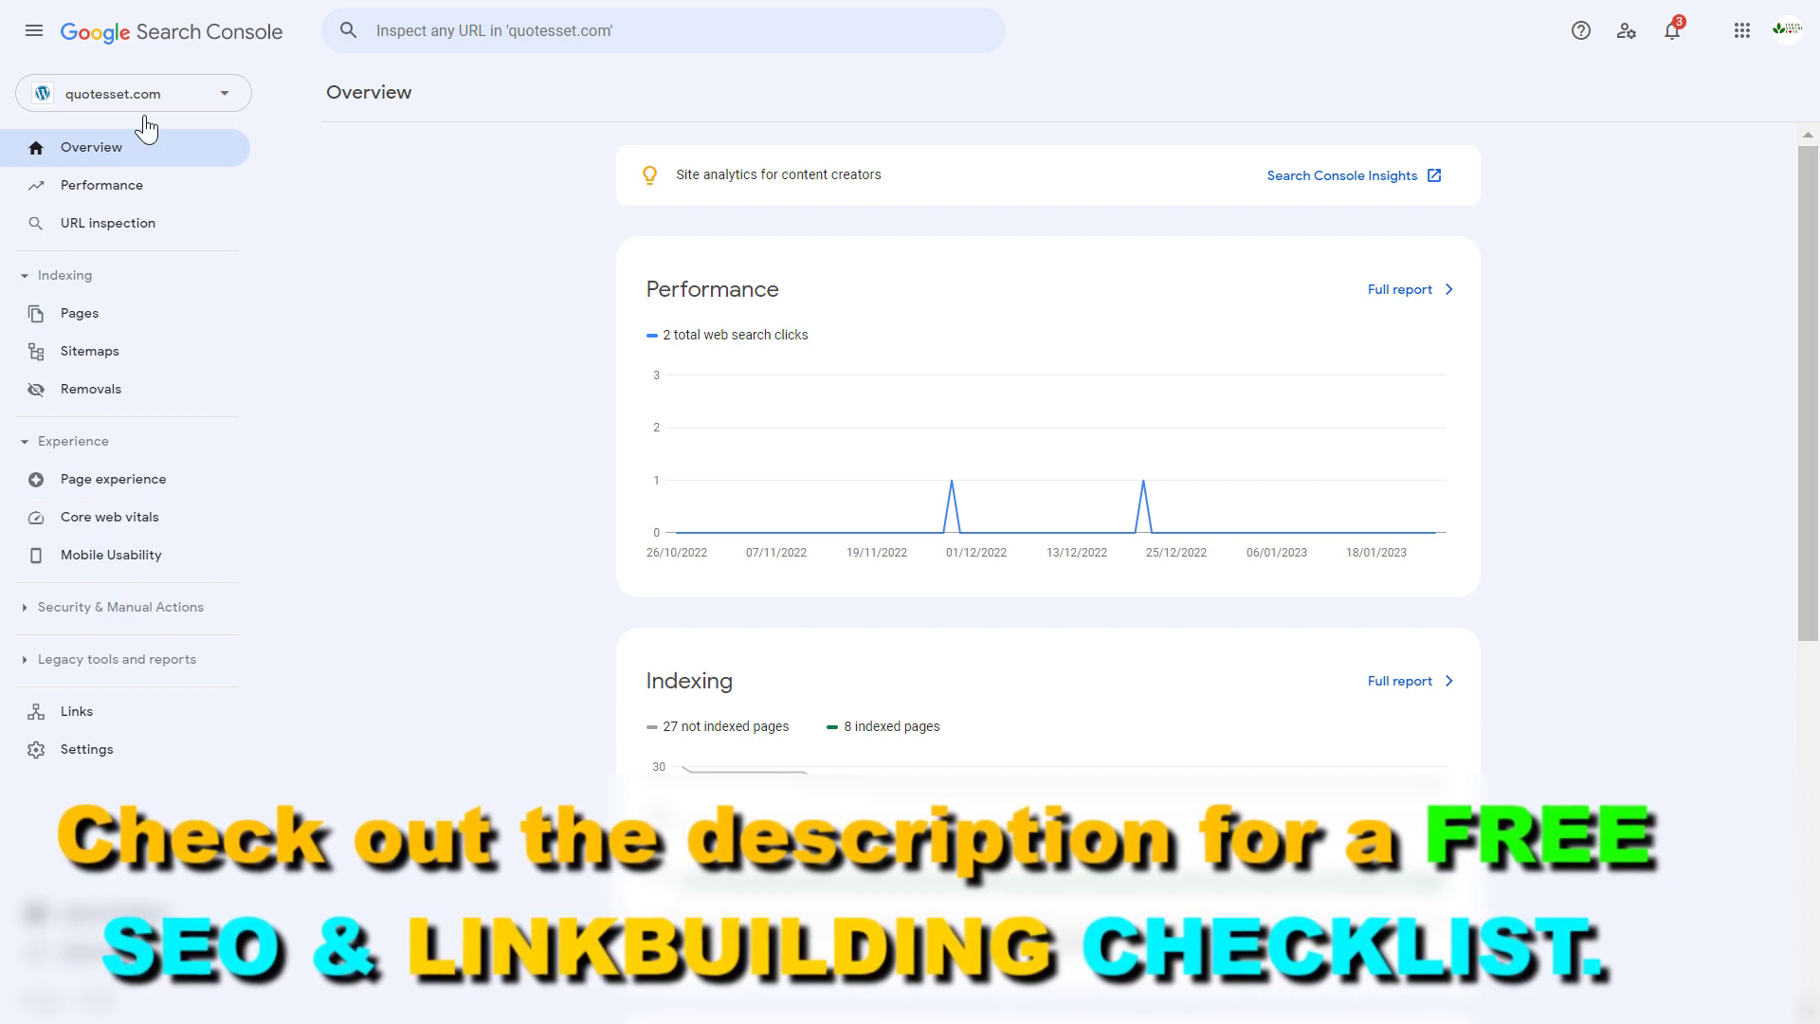
{"action": "mouse_move", "coordinate": [496, 304]}
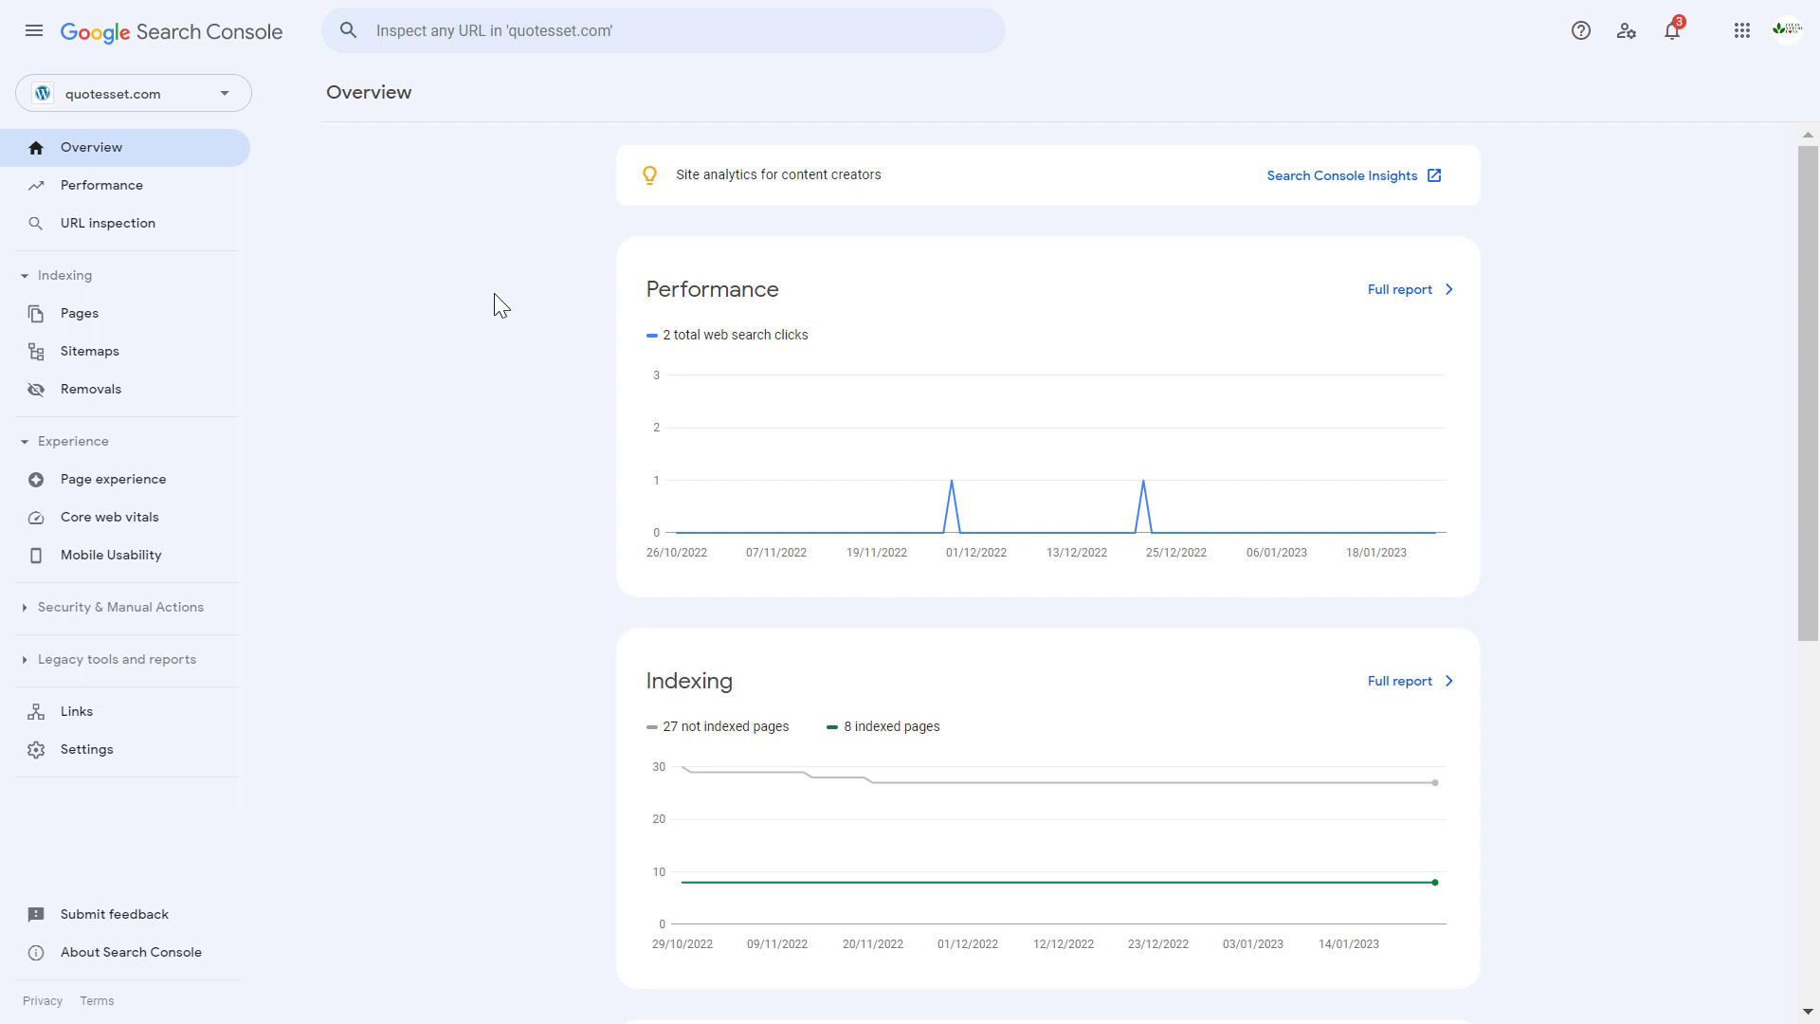
{"action": "mouse_move", "coordinate": [501, 164]}
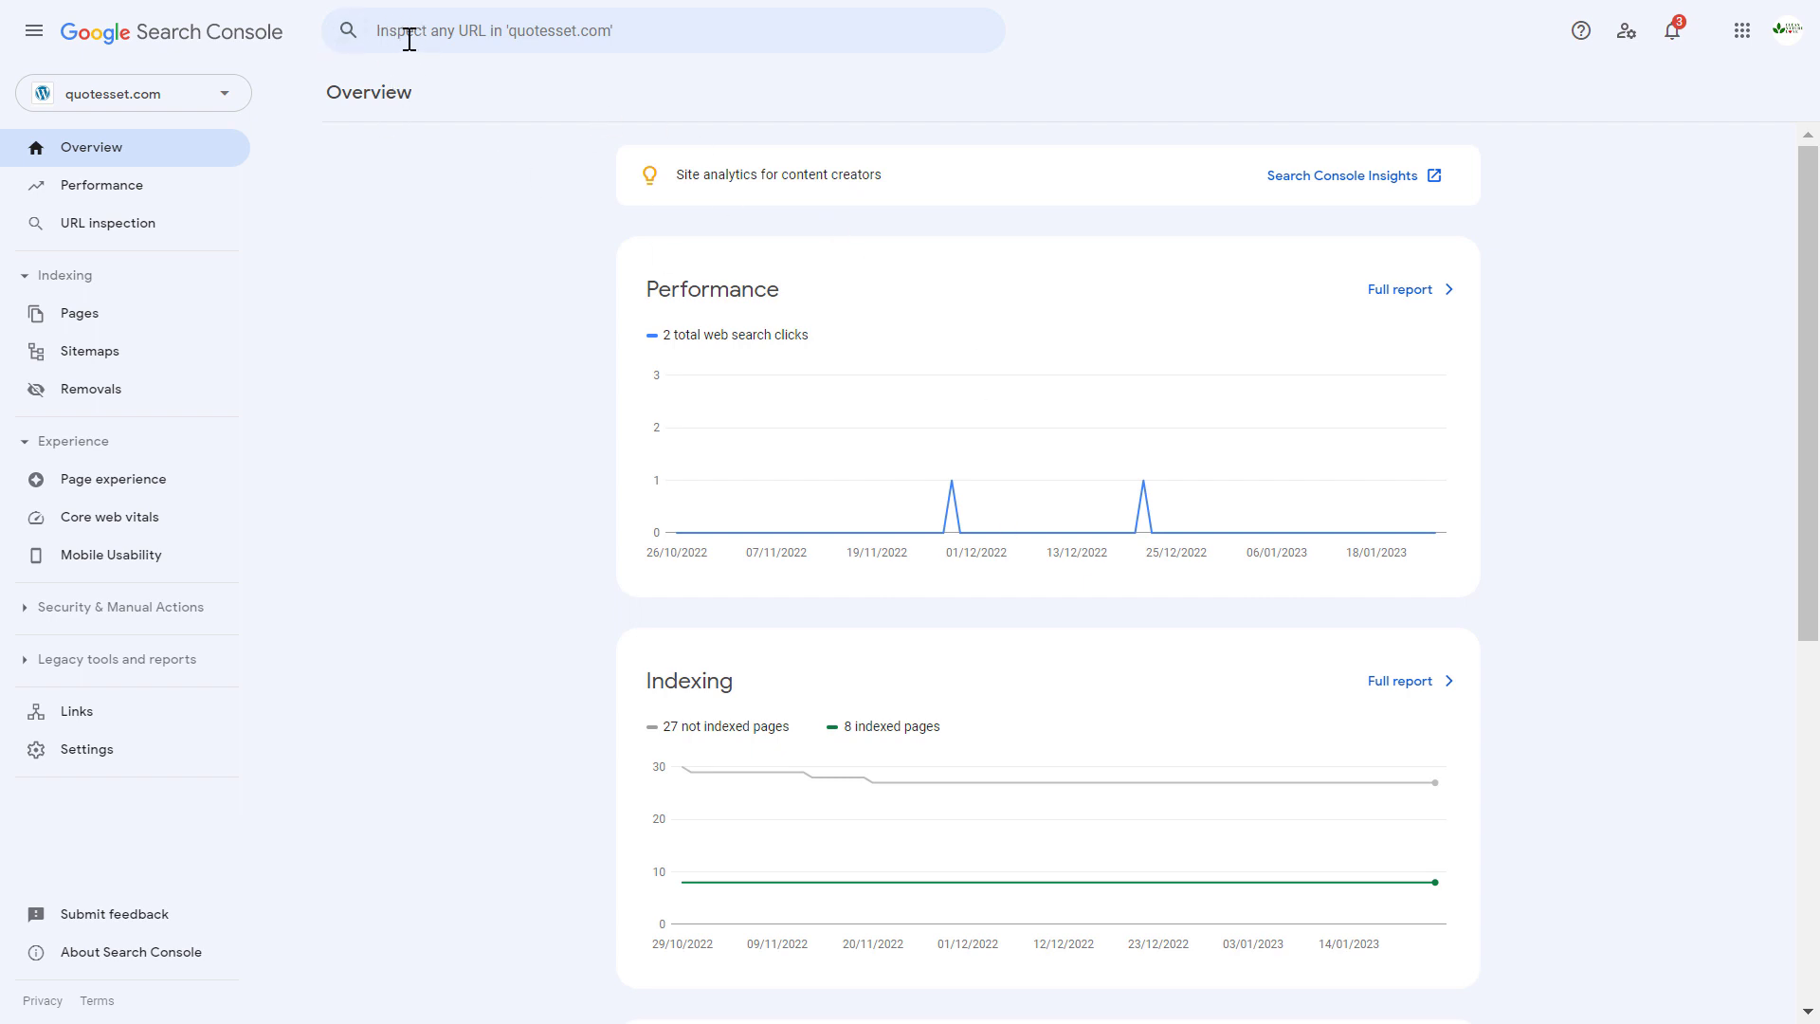
{"action": "type", "text": "https://quotesset.com/allan-wats-quotes/"}
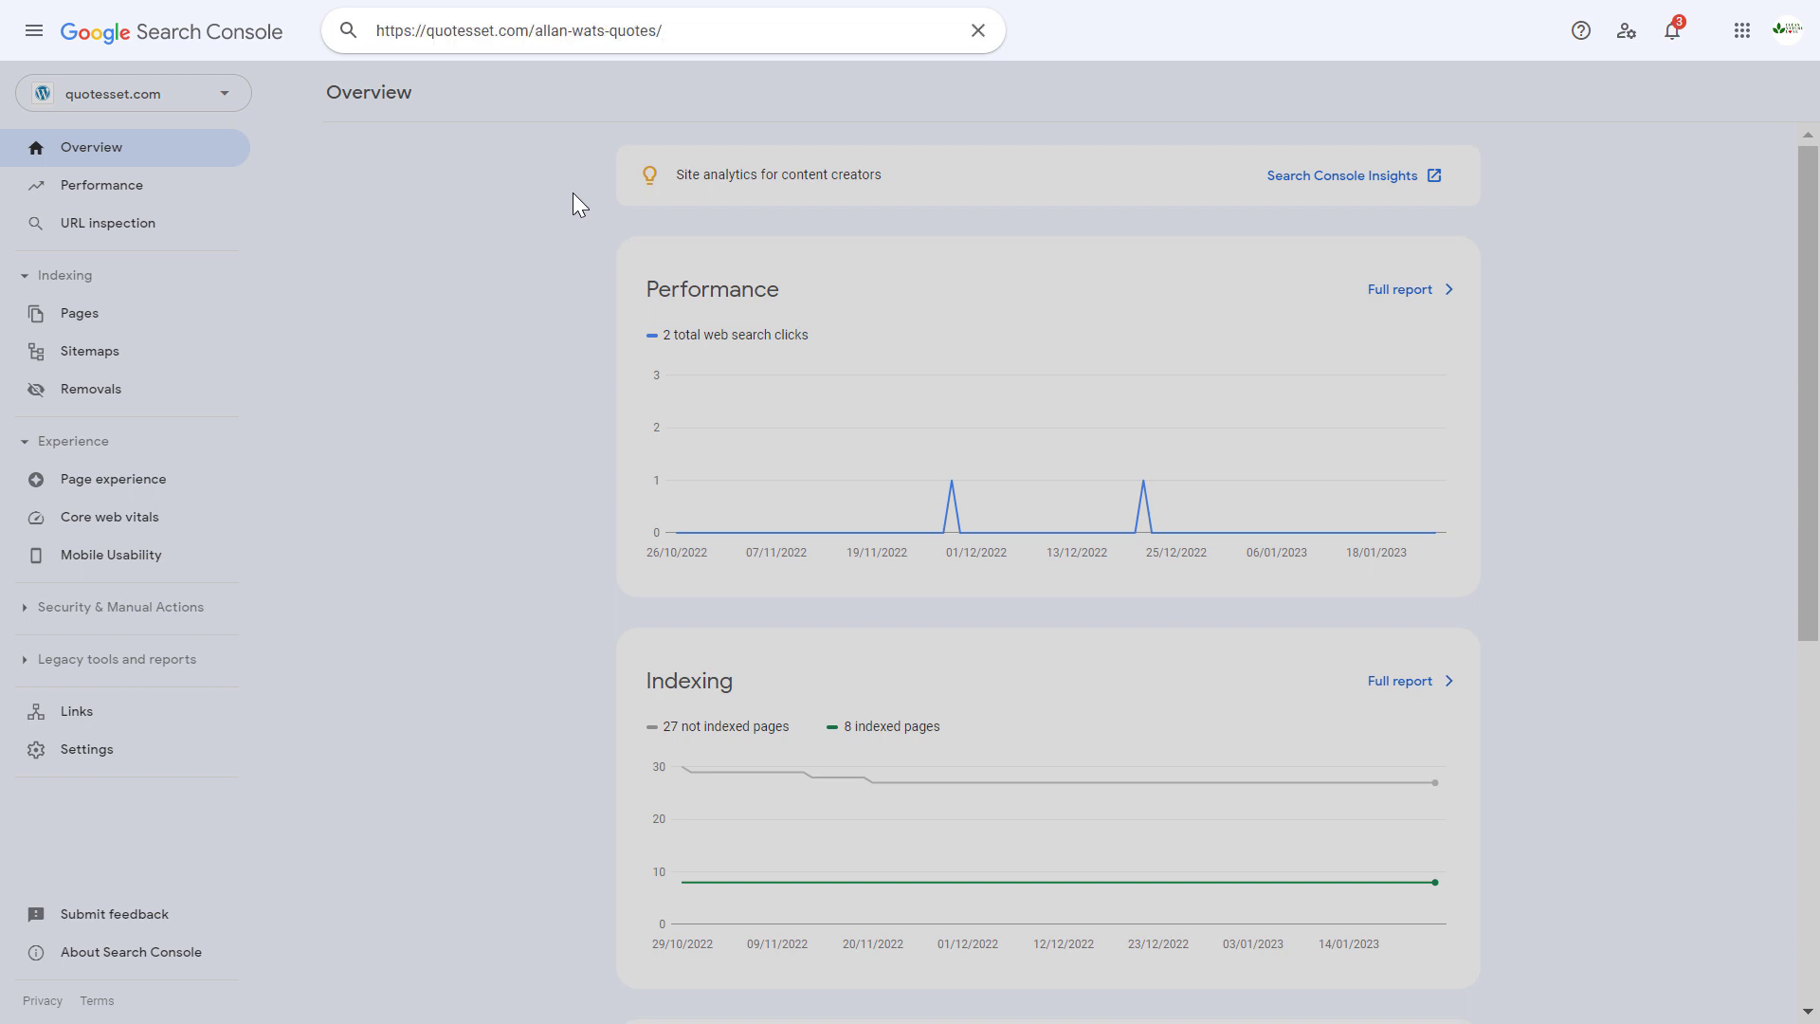
{"action": "key", "text": "Enter"}
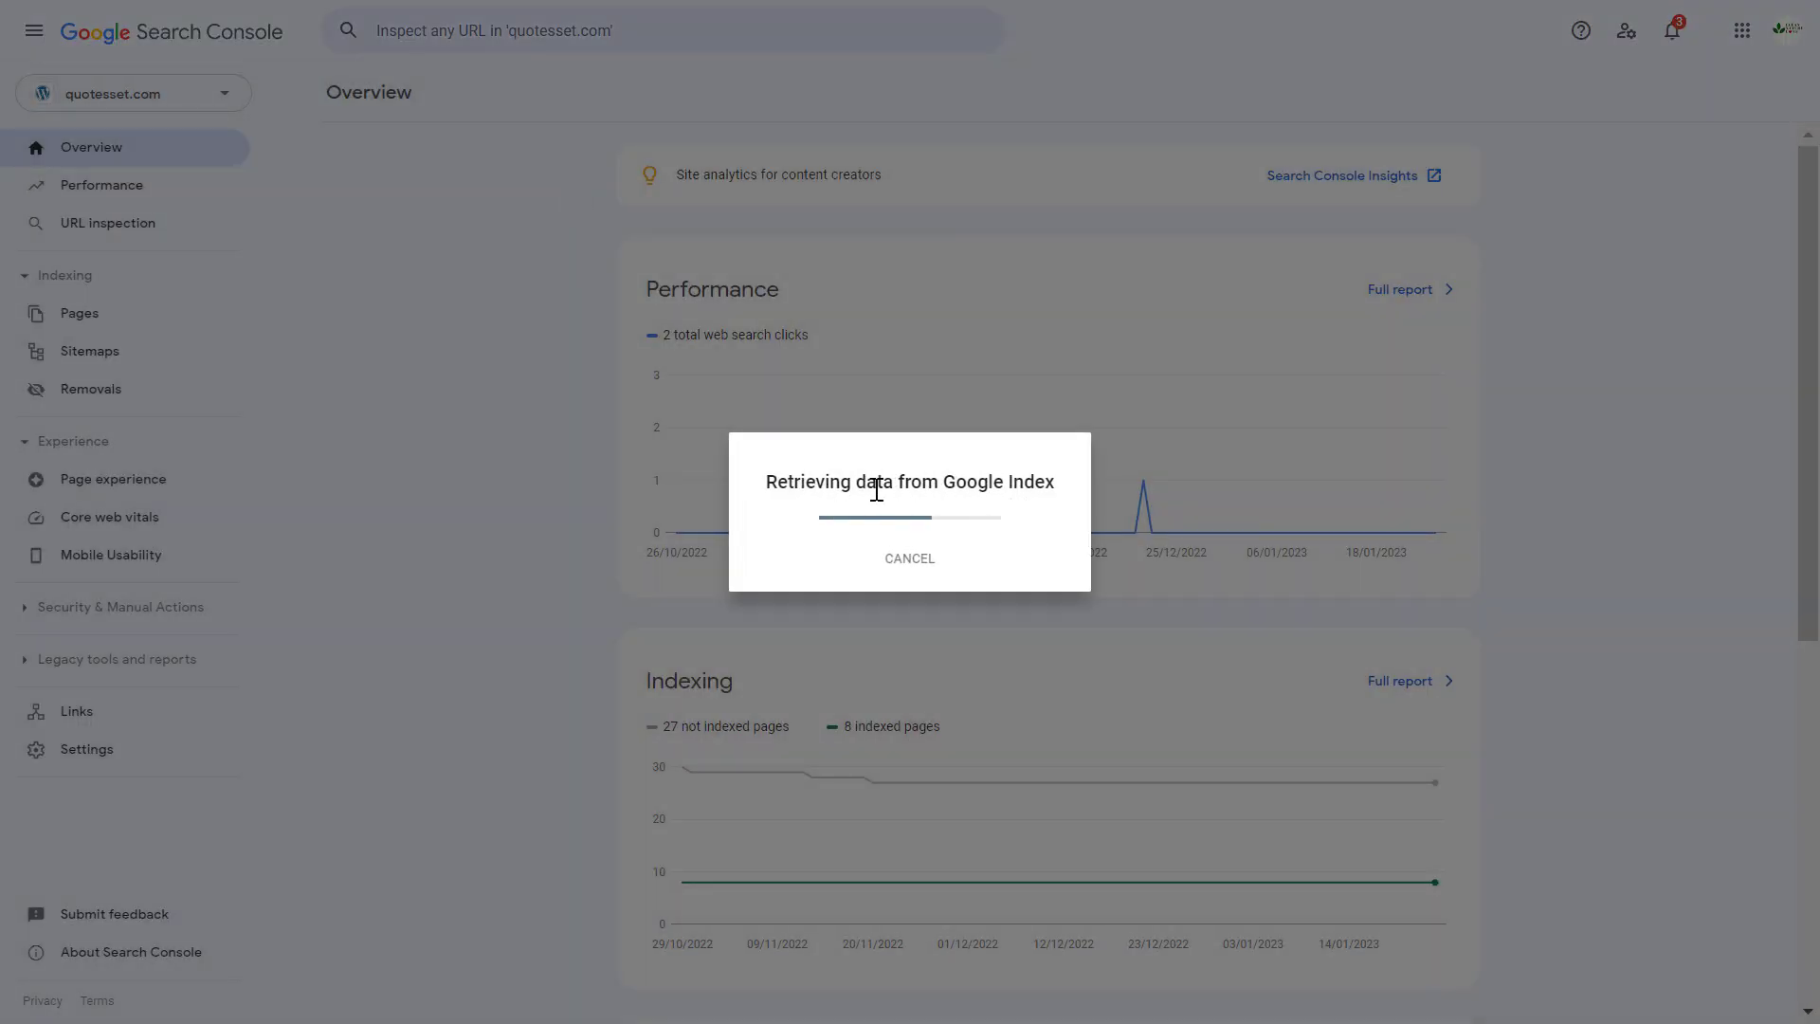
{"action": "mouse_move", "coordinate": [1492, 505]}
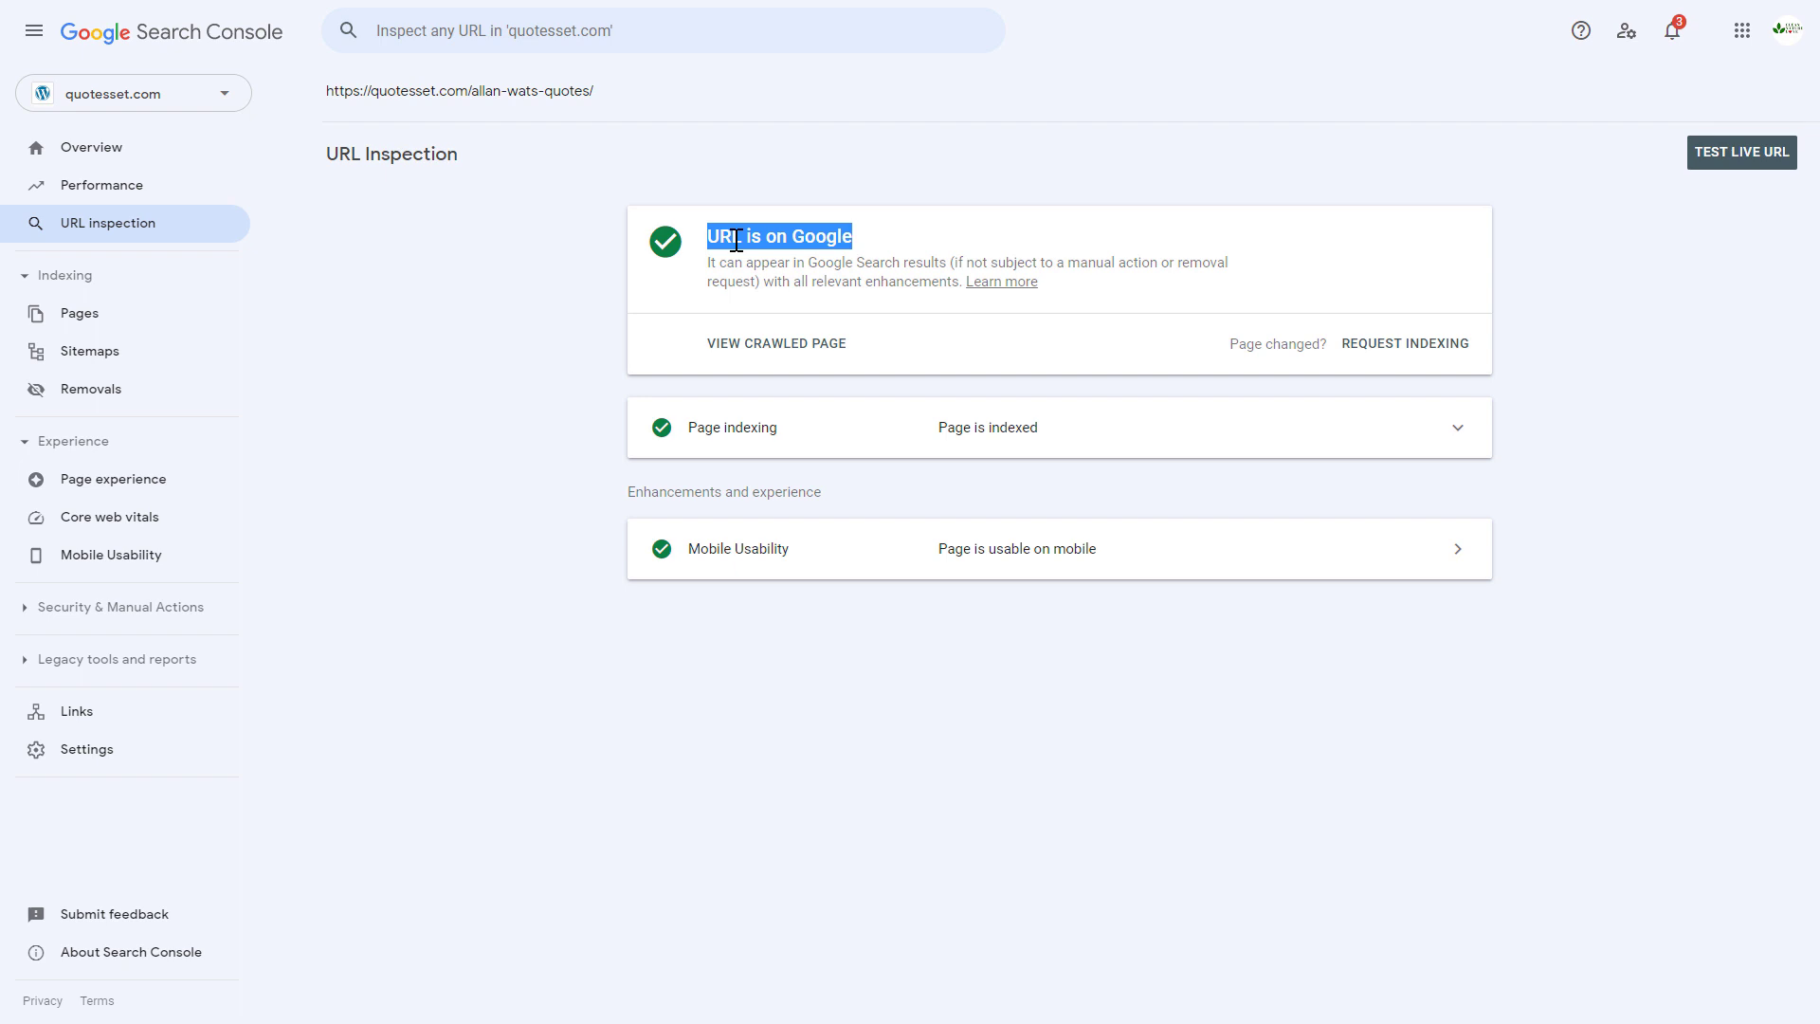
{"action": "mouse_move", "coordinate": [1446, 457]}
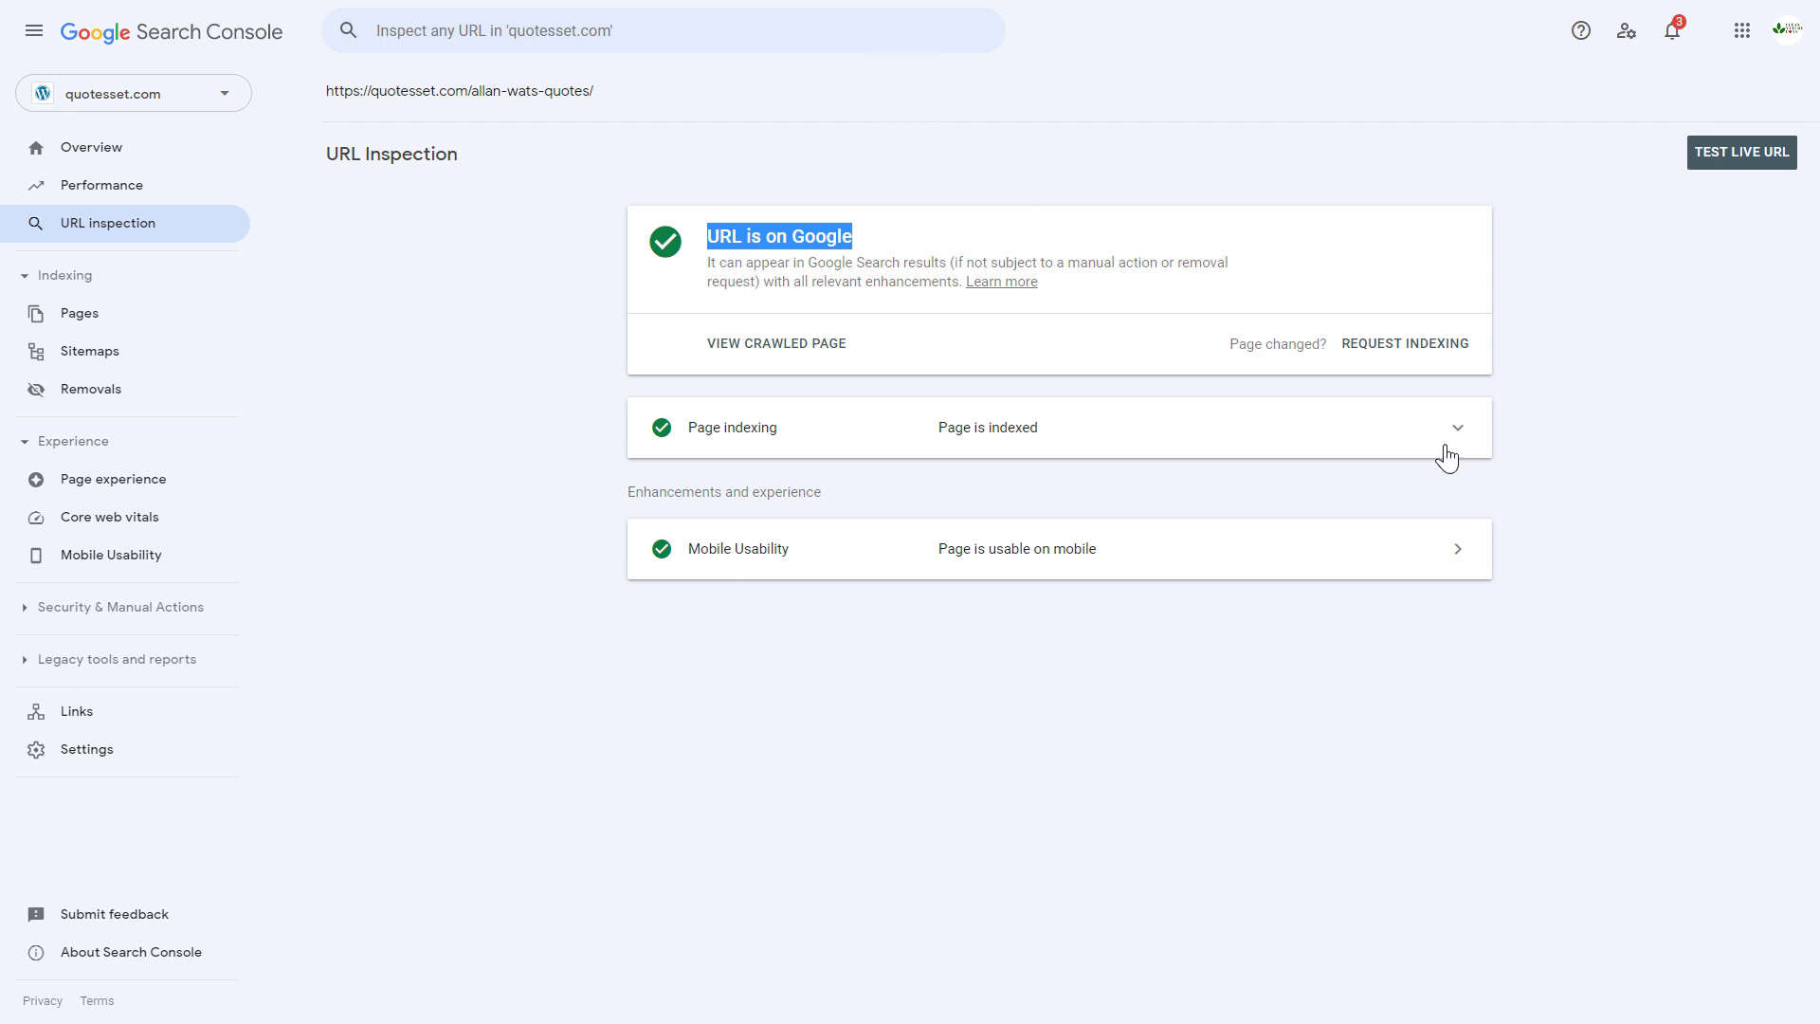
{"action": "mouse_move", "coordinate": [1212, 794]}
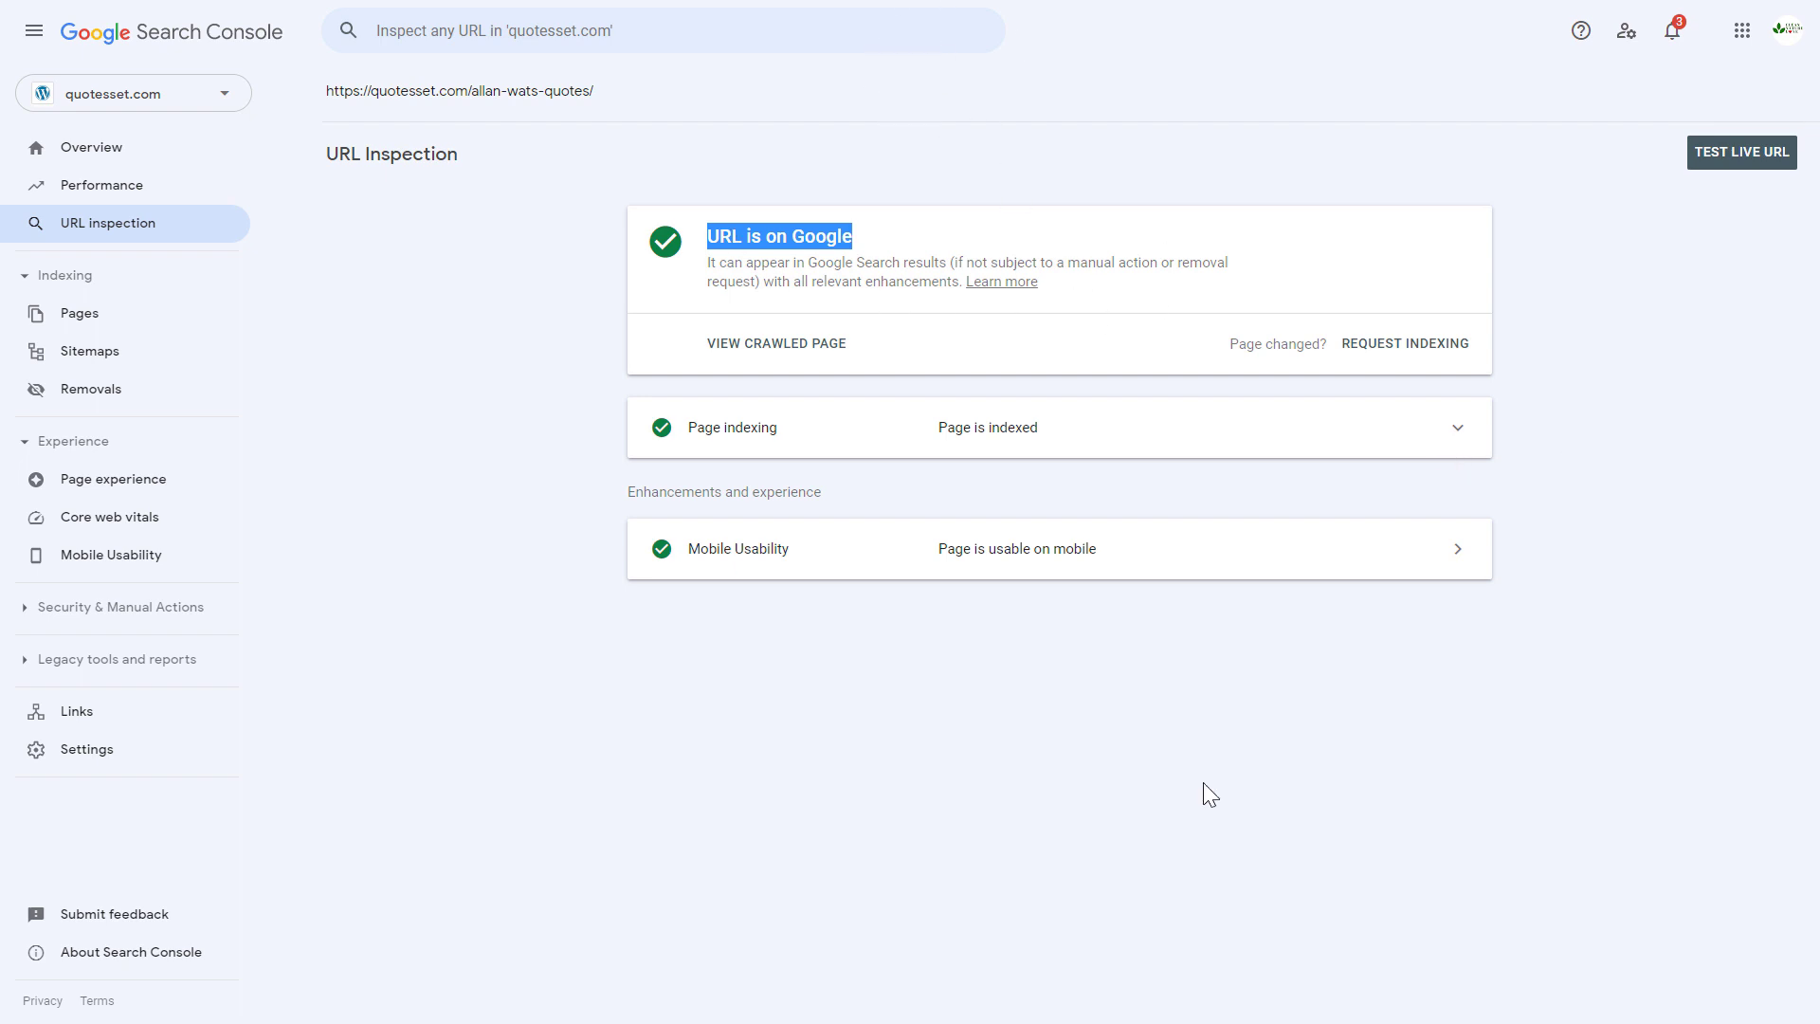
{"action": "mouse_move", "coordinate": [766, 127]}
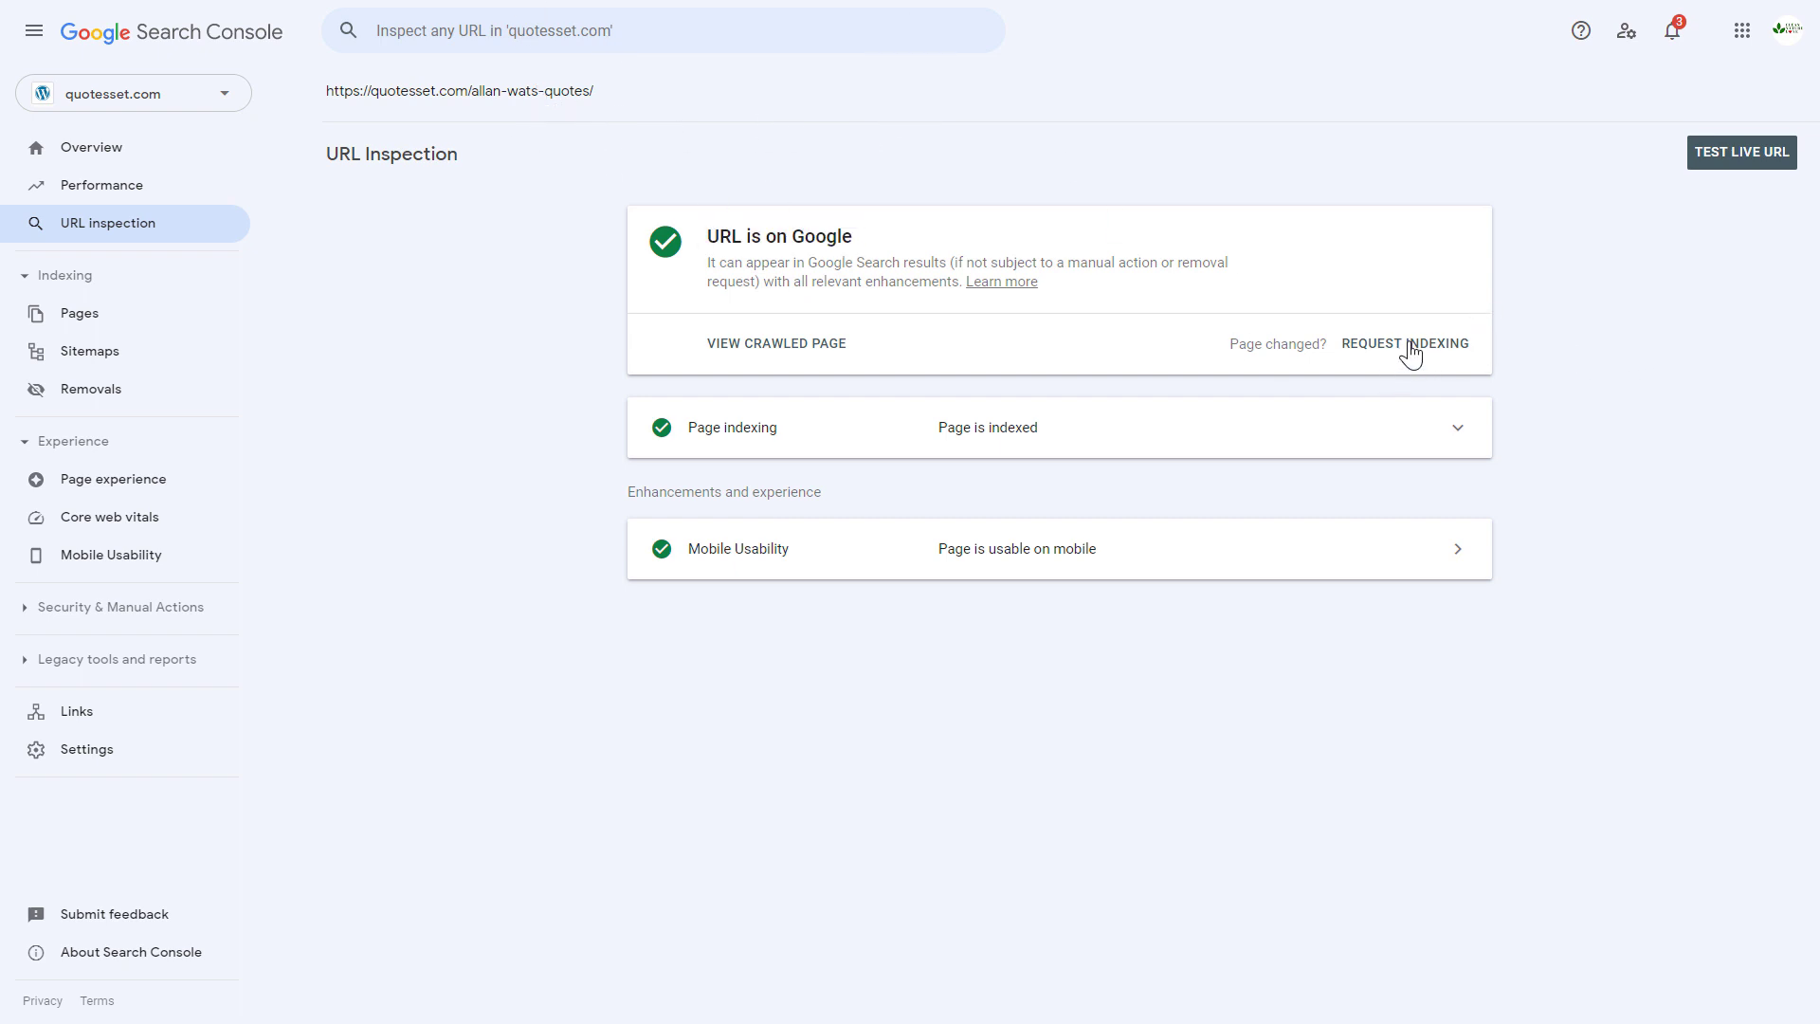
{"action": "mouse_move", "coordinate": [1424, 358]}
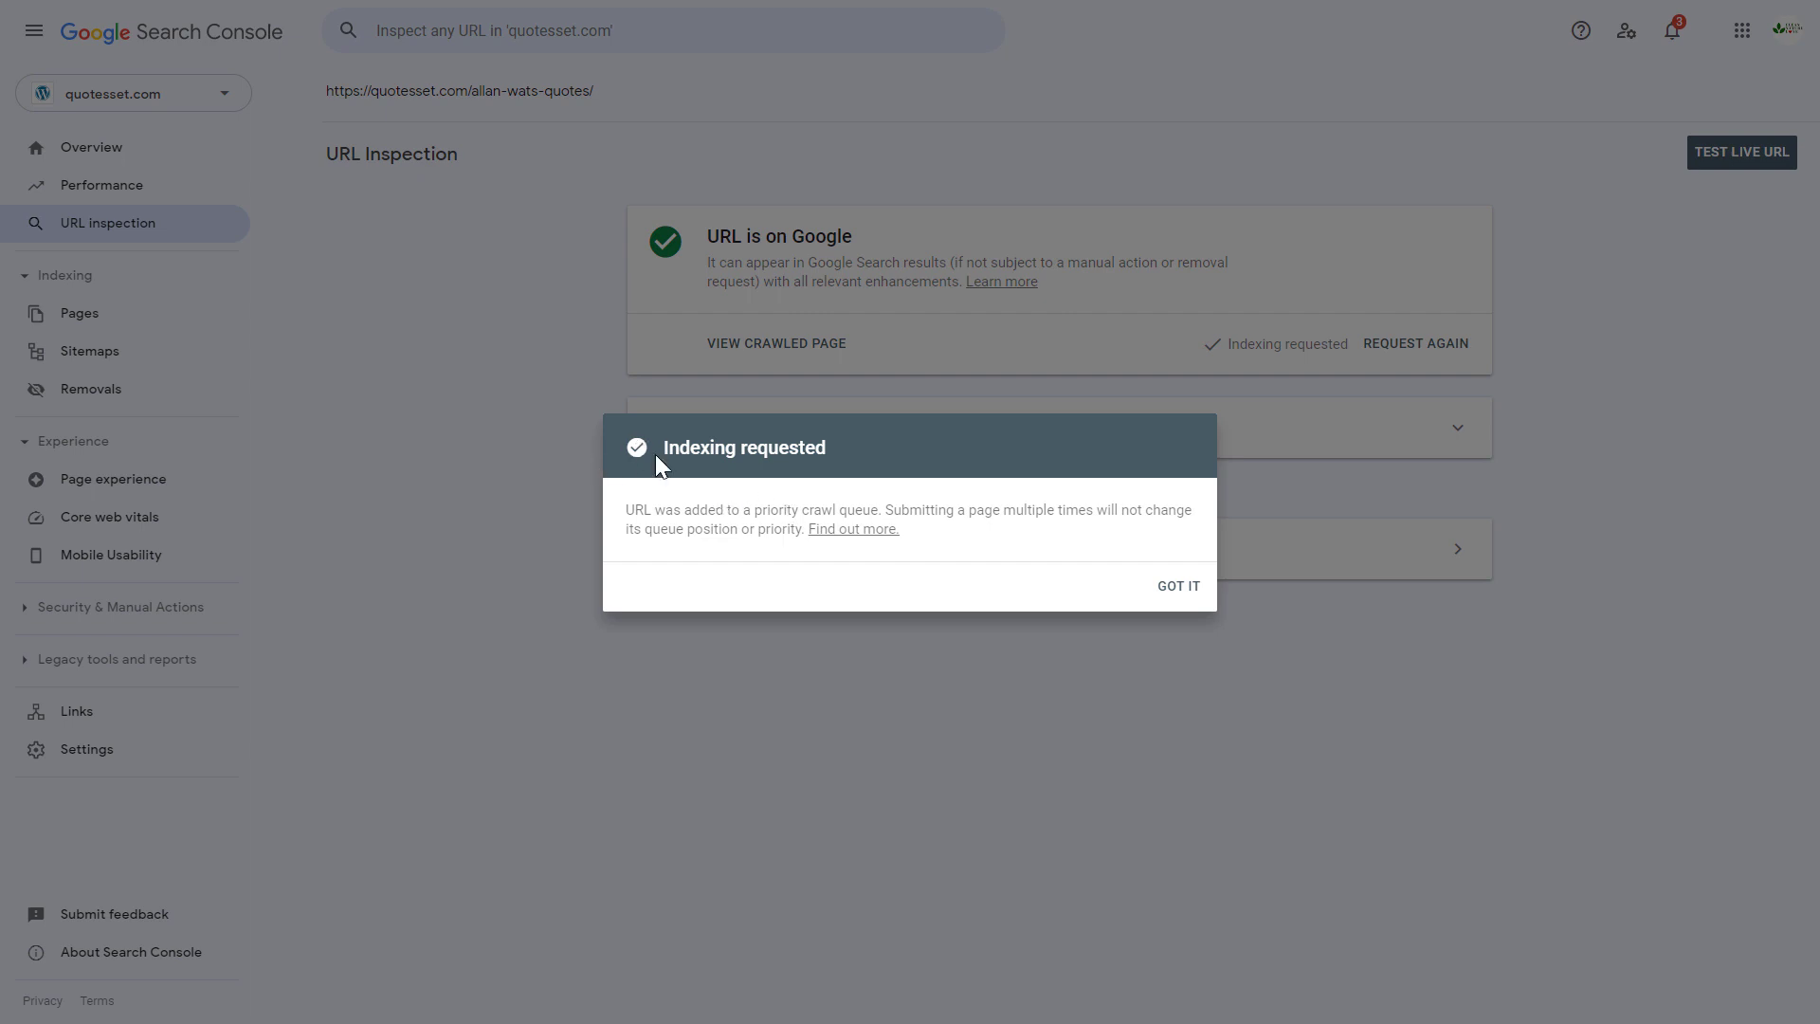
{"action": "mouse_move", "coordinate": [1226, 421]}
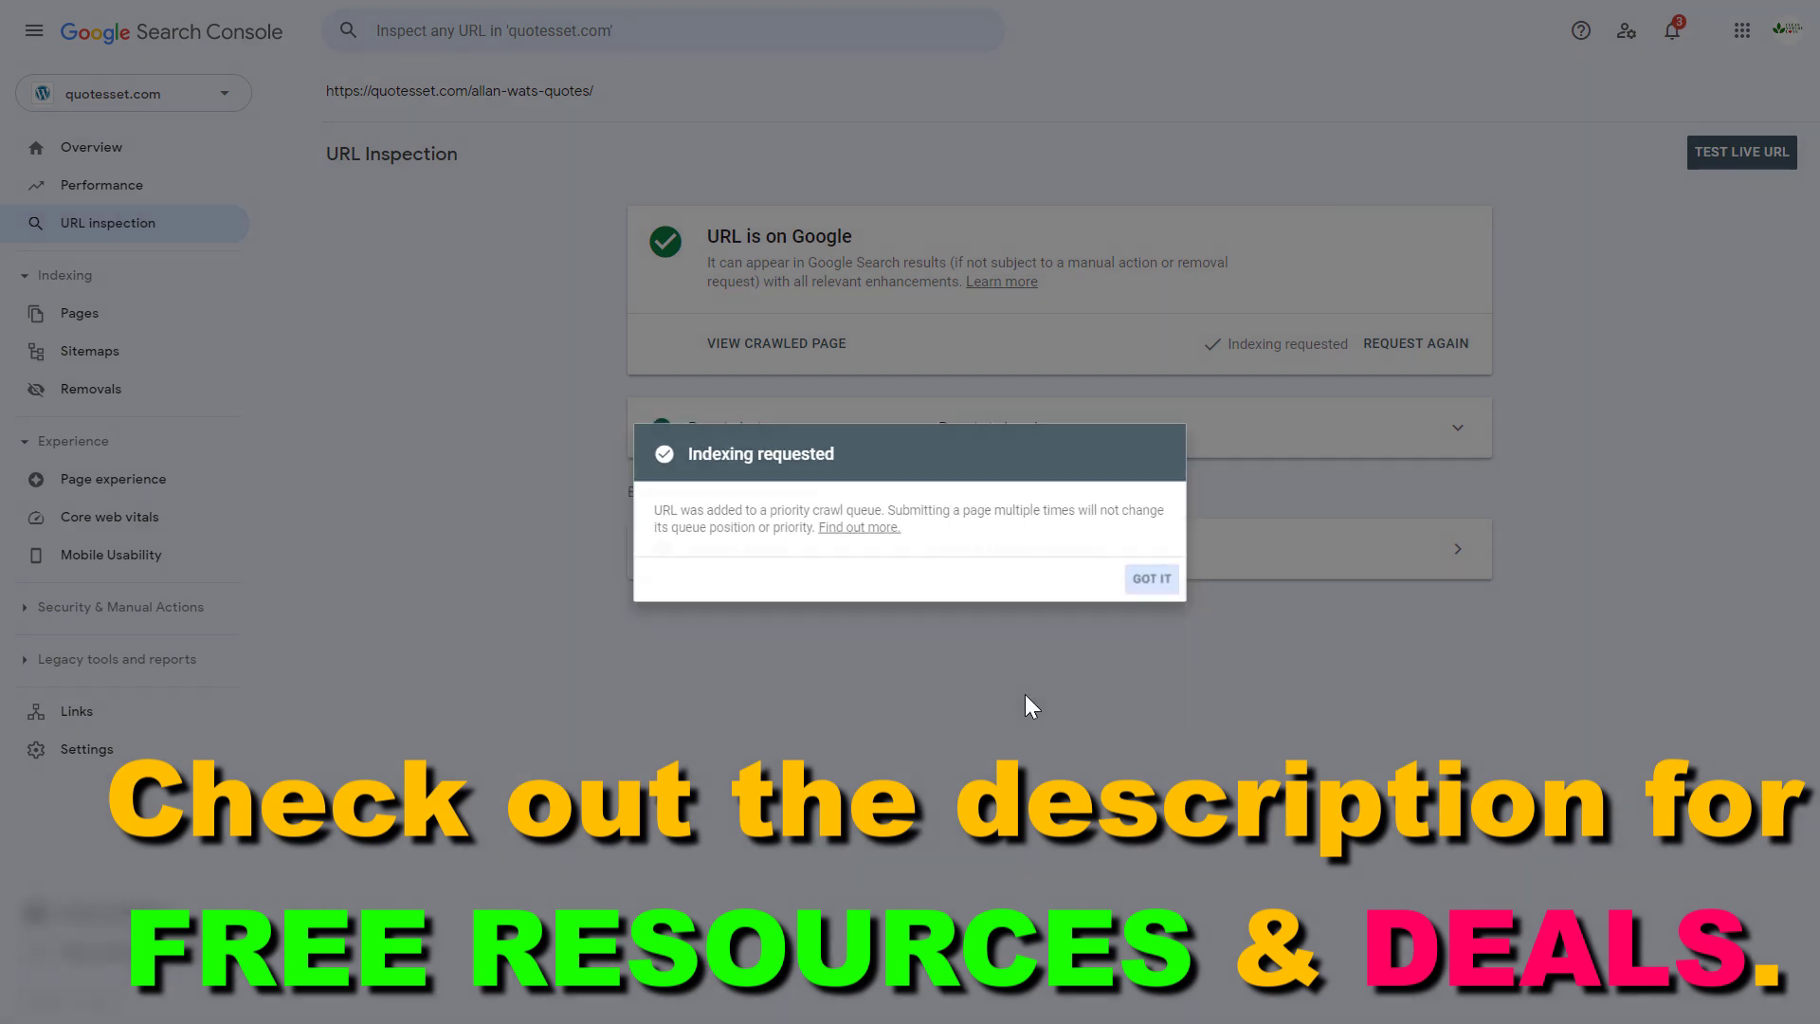
Dismiss the 'Indexing requested' confirmation with GOT IT
{"action": "left_click", "coordinate": [1151, 578]}
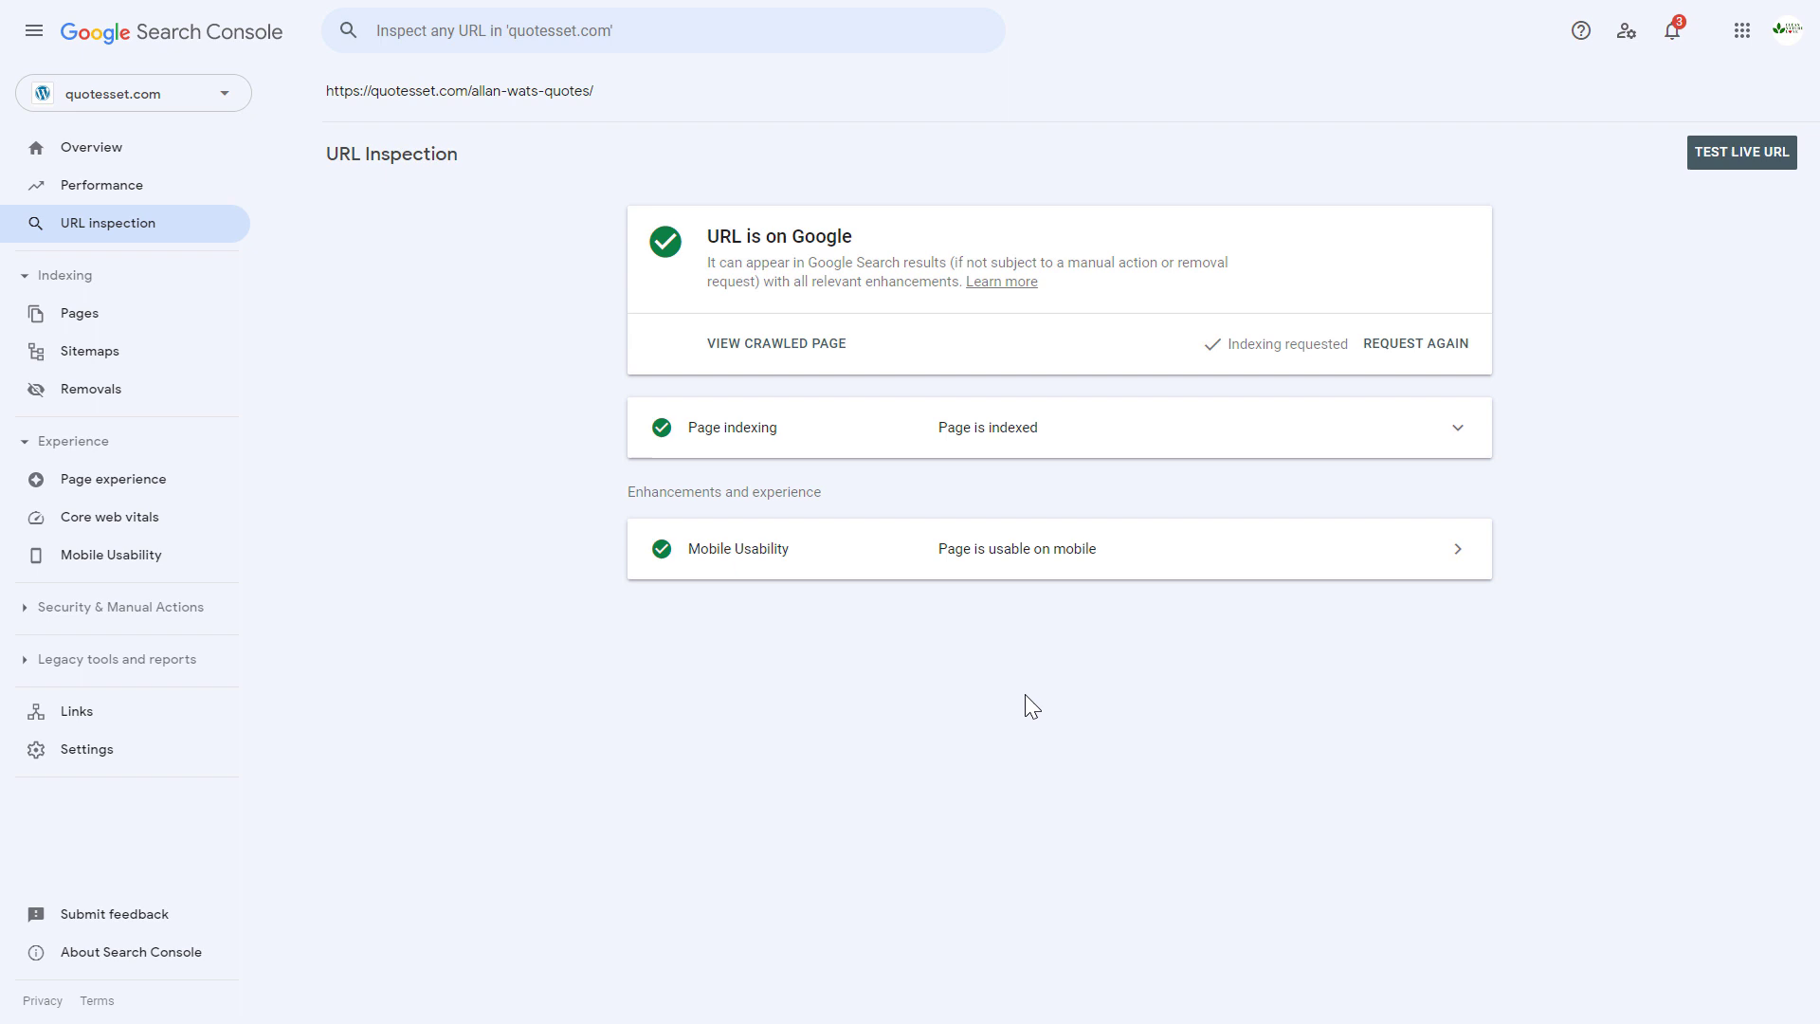
{"action": "mouse_move", "coordinate": [1147, 718]}
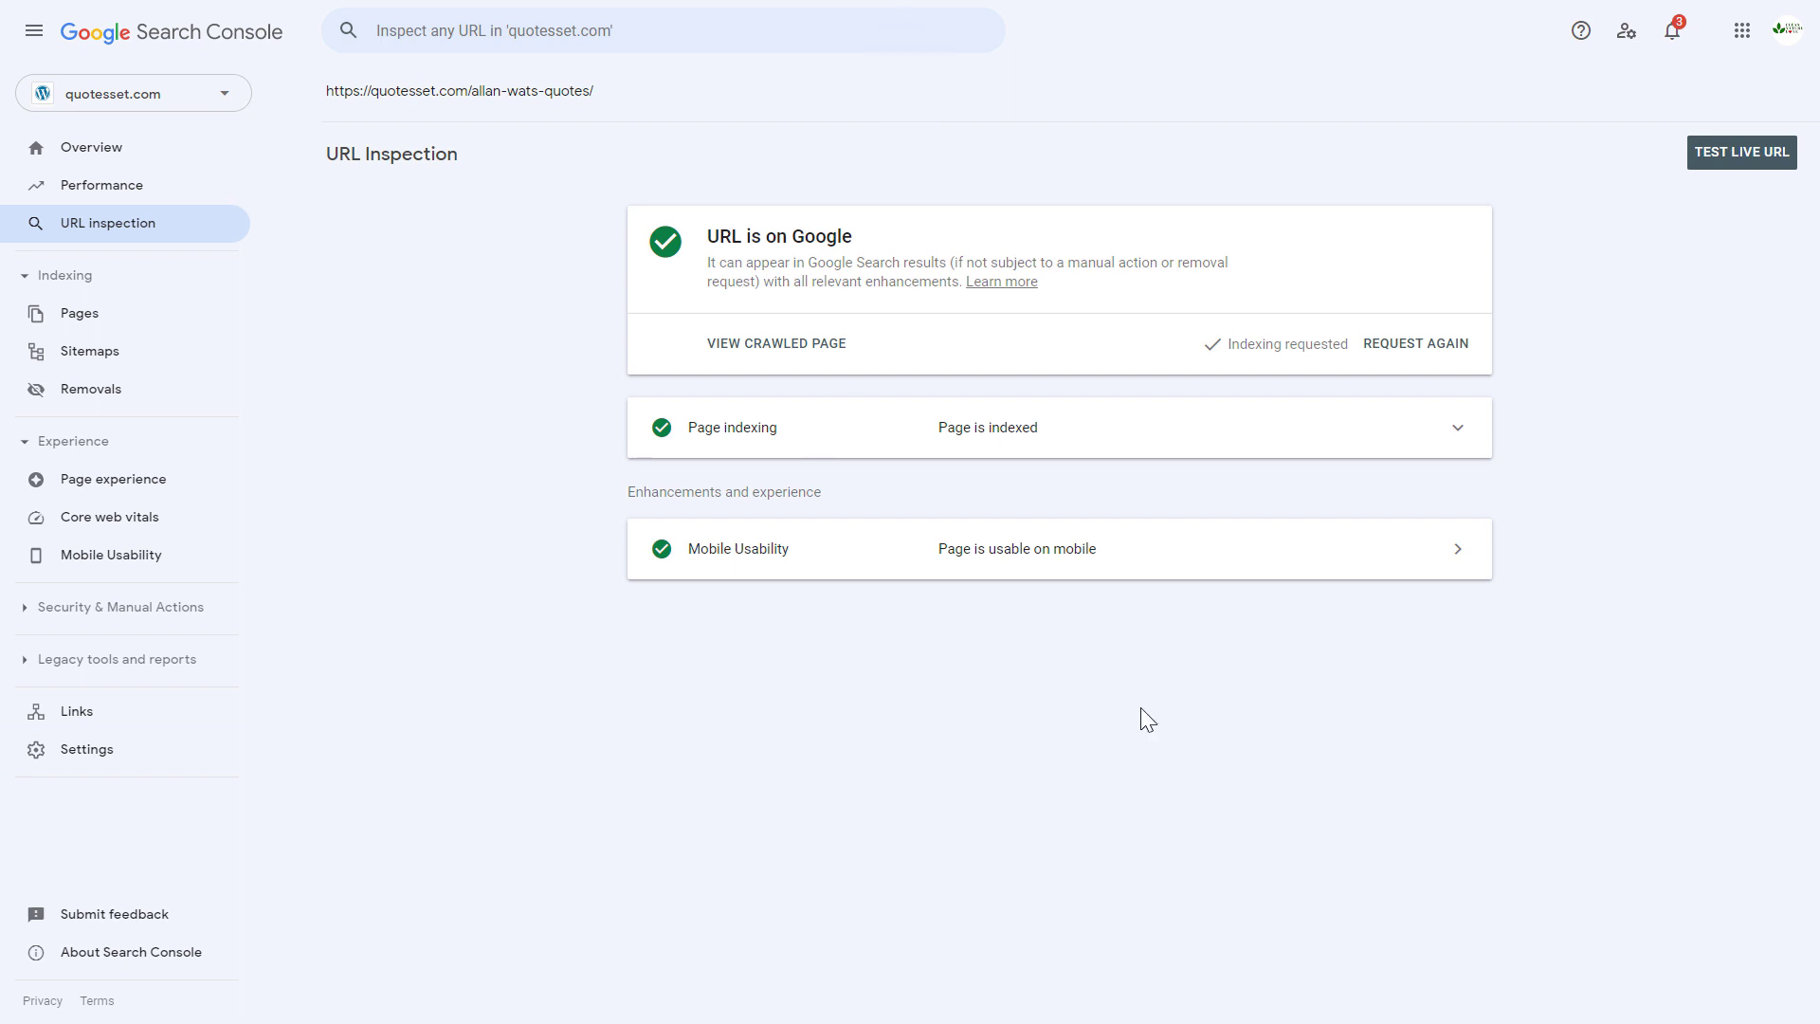